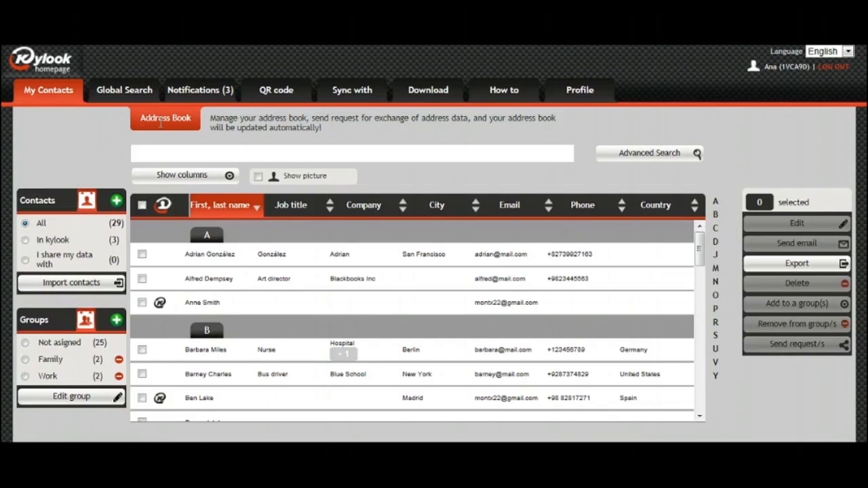
{"action": "mouse_move", "coordinate": [171, 236]}
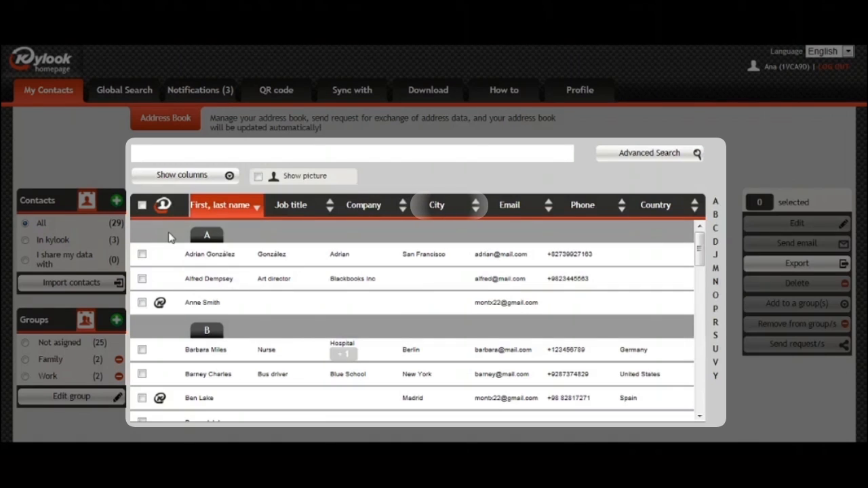
{"action": "mouse_move", "coordinate": [595, 205]}
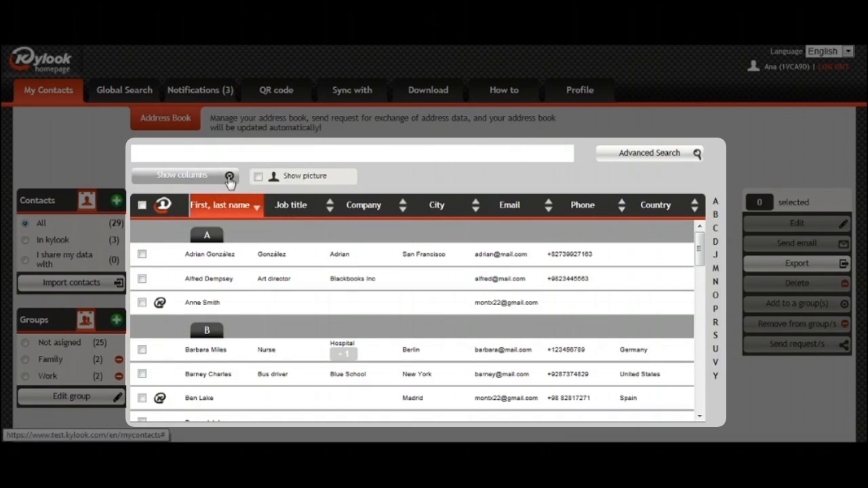
Step: Review the visible table columns and keep the current column choices unchanged
{"action": "left_click", "coordinate": [184, 176]}
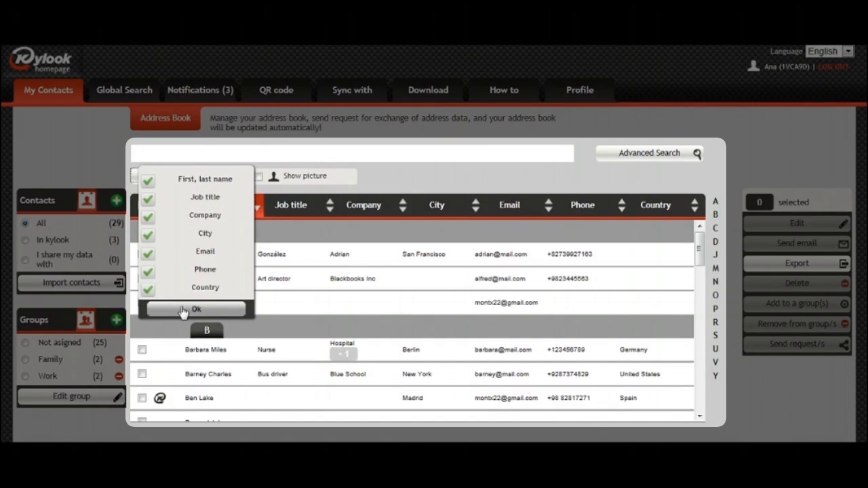
{"action": "left_click", "coordinate": [195, 309]}
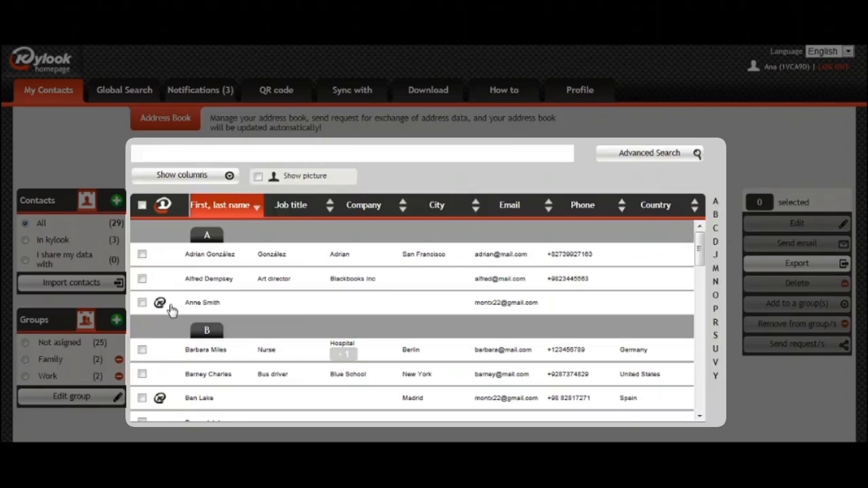
Step: Switch the contacts view to photo cards and back to the plain table
{"action": "left_click", "coordinate": [258, 177]}
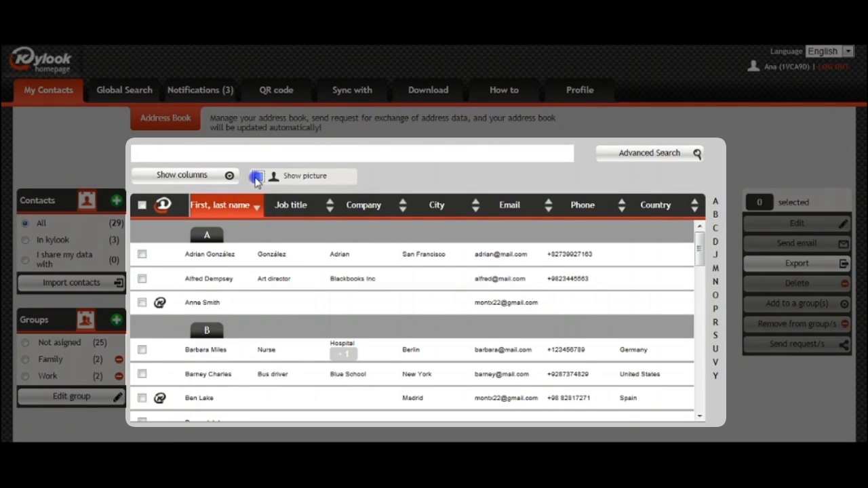
{"action": "left_click", "coordinate": [258, 177]}
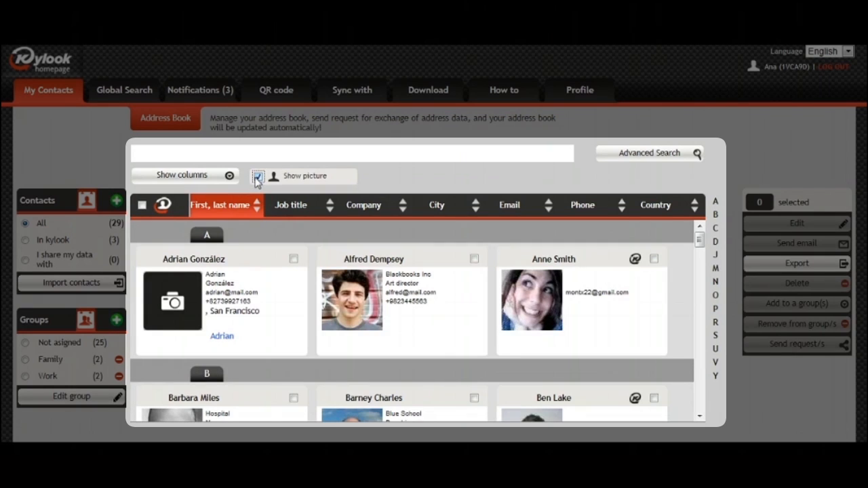
{"action": "left_click", "coordinate": [258, 179]}
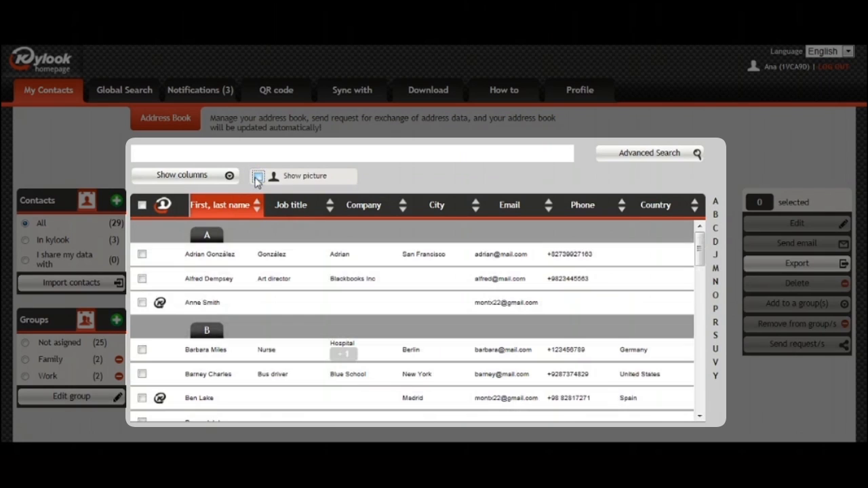
{"action": "left_click", "coordinate": [257, 176]}
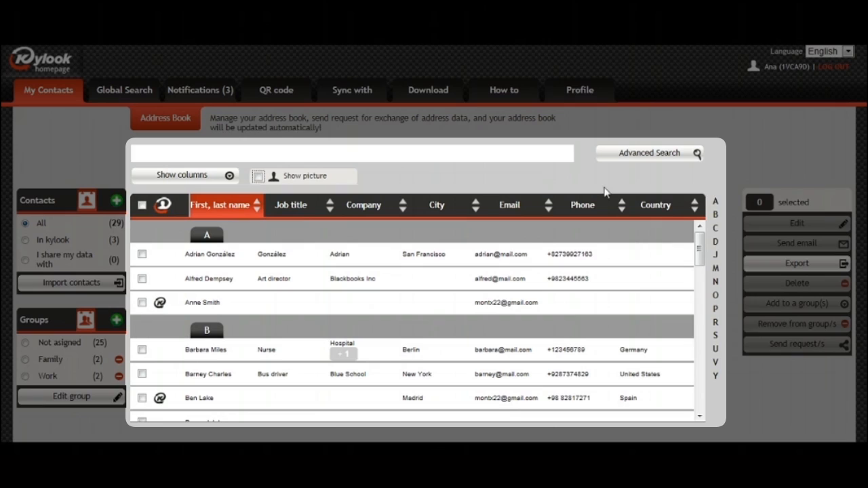
{"action": "mouse_move", "coordinate": [714, 265]}
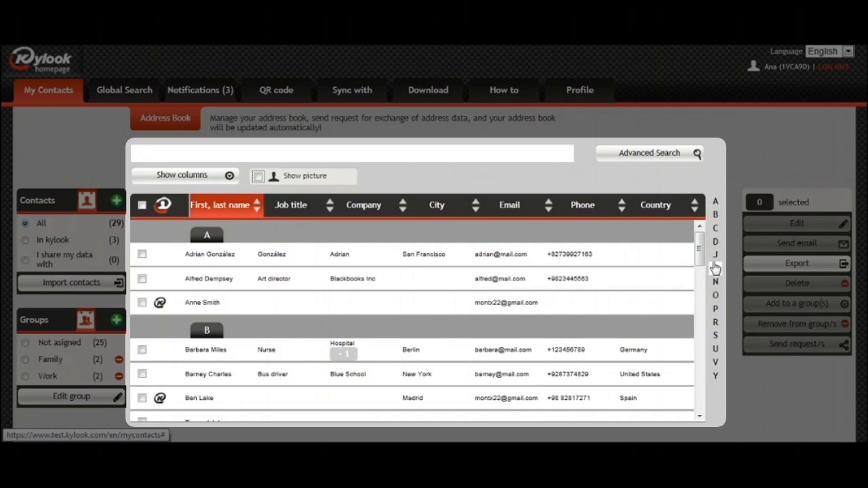
{"action": "mouse_move", "coordinate": [716, 380]}
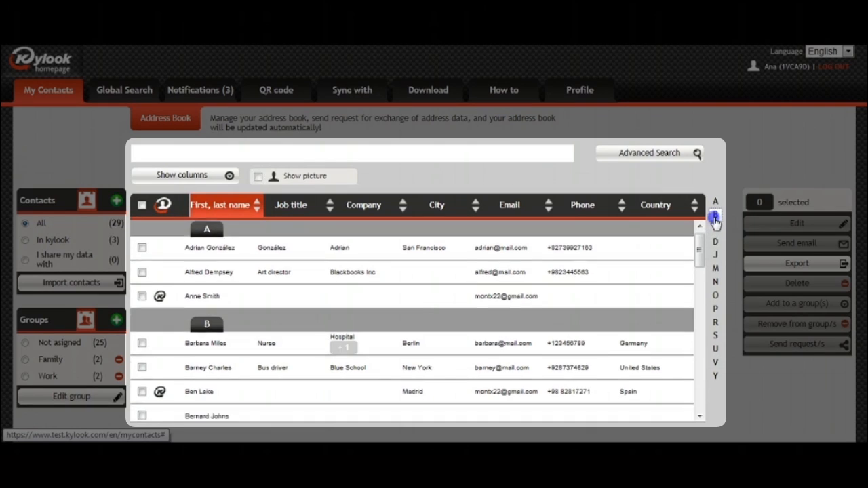
Step: Jump the contacts list to names starting with B via the alphabet bar
{"action": "left_click", "coordinate": [717, 219]}
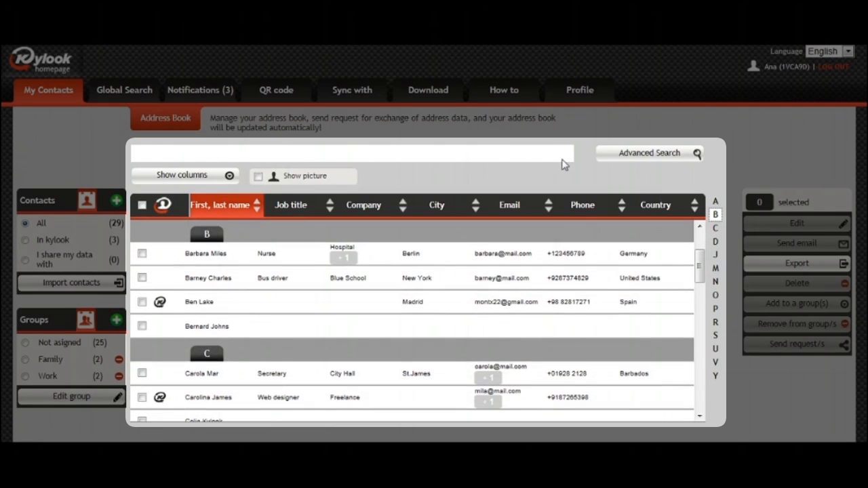
{"action": "left_click", "coordinate": [649, 152]}
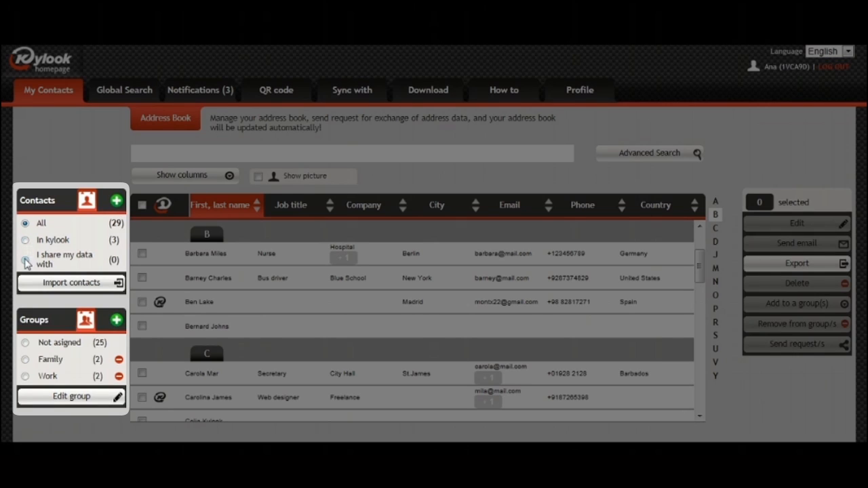
{"action": "mouse_move", "coordinate": [106, 220]}
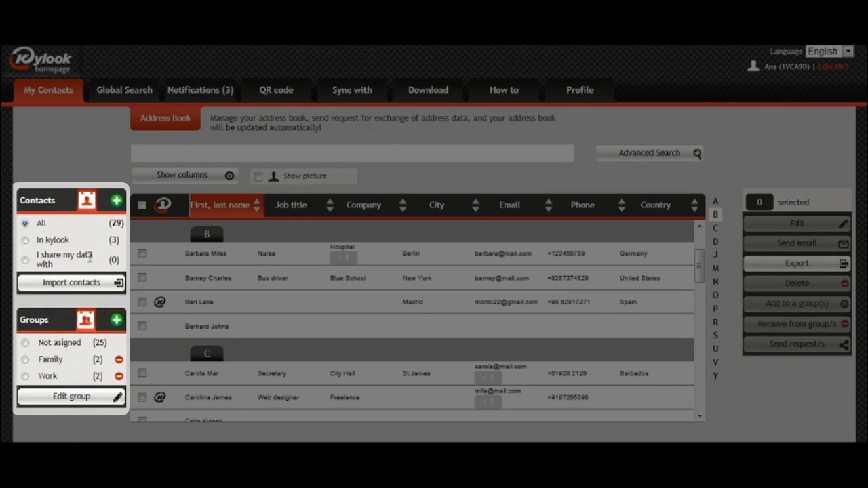
{"action": "mouse_move", "coordinate": [70, 283]}
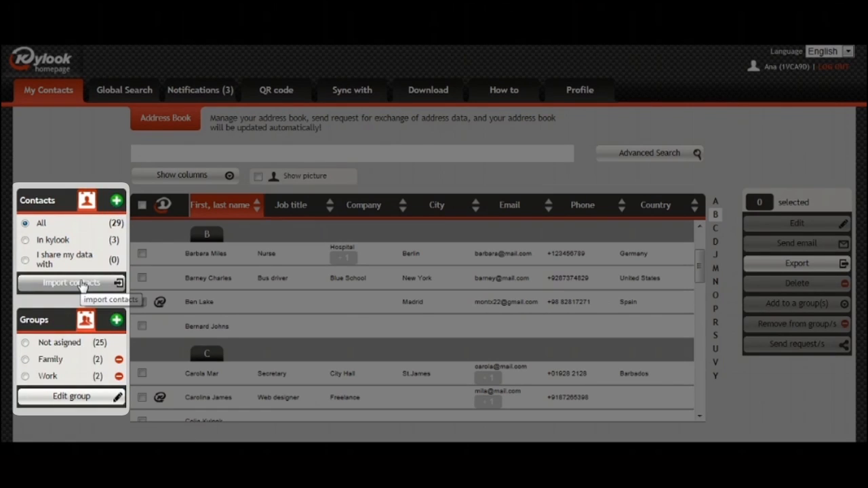
{"action": "mouse_move", "coordinate": [66, 292]}
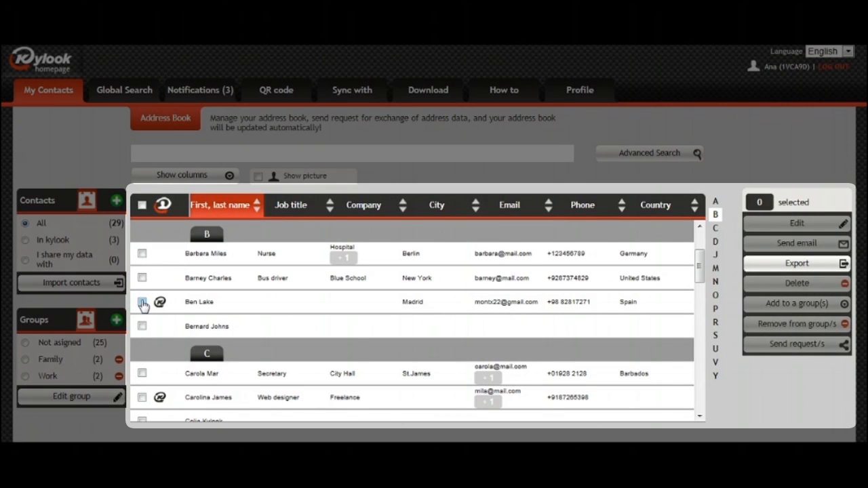
{"action": "left_click", "coordinate": [142, 301]}
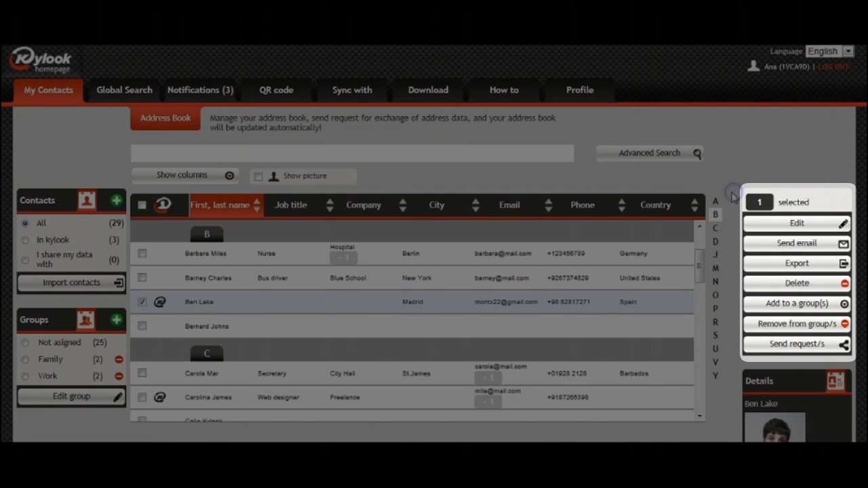
{"action": "mouse_move", "coordinate": [733, 195]}
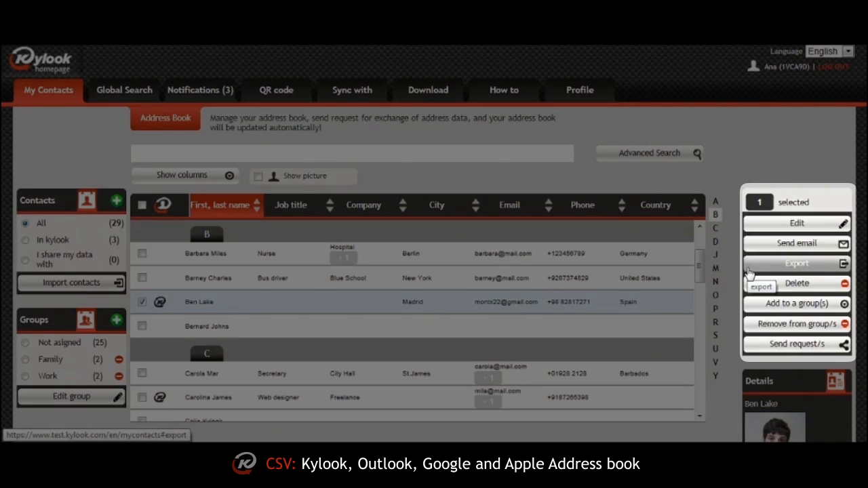
{"action": "mouse_move", "coordinate": [796, 283]}
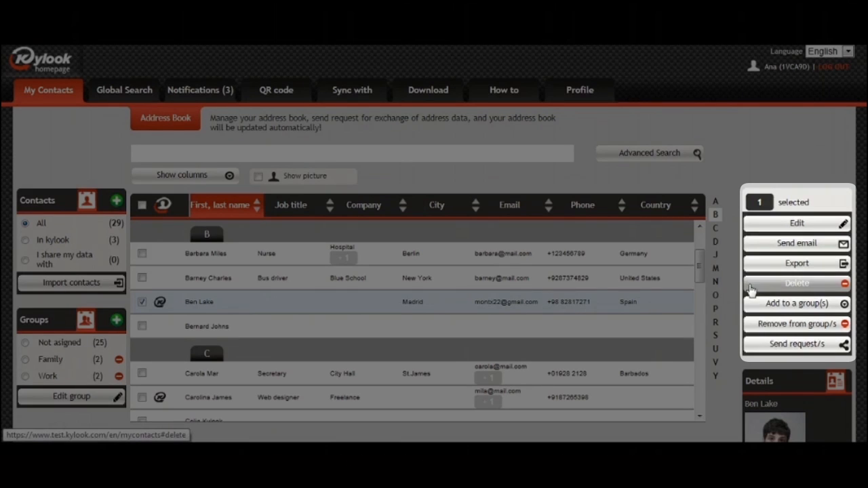